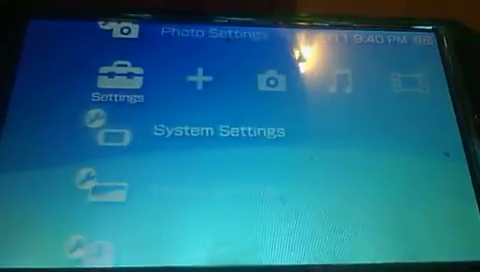
scroll("left", 3)
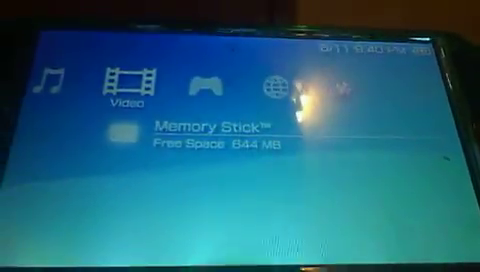